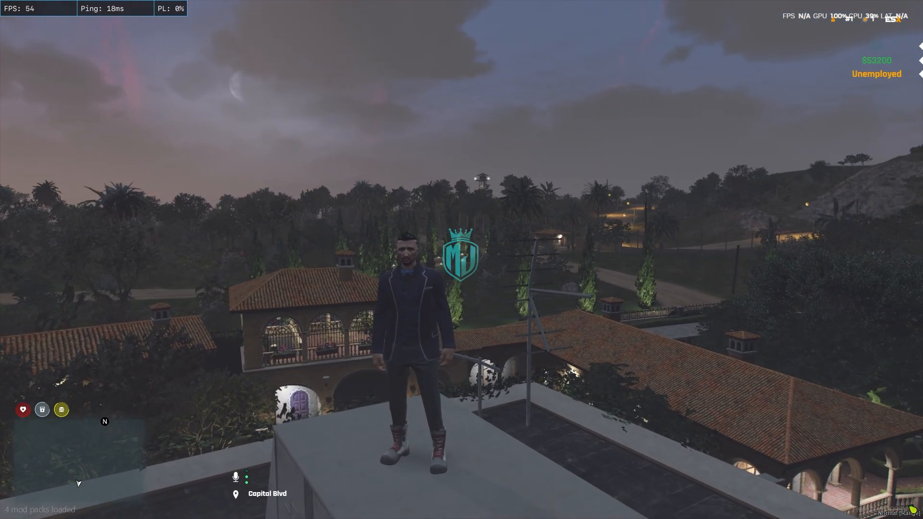
# Step: Reach the tm1_pausemenu GitHub repository from the forum post and download its source ZIP
pyautogui.click(9, 511)
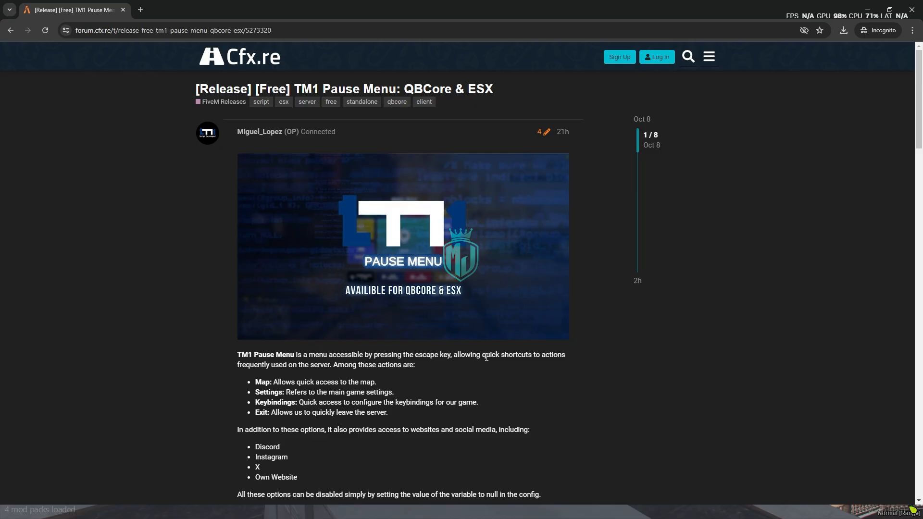
pyautogui.moveTo(307, 103)
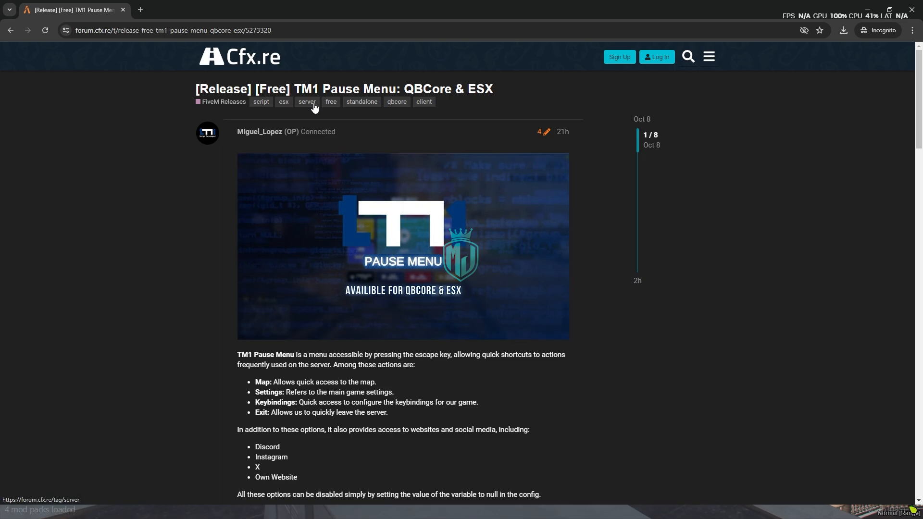
pyautogui.scroll(-3)
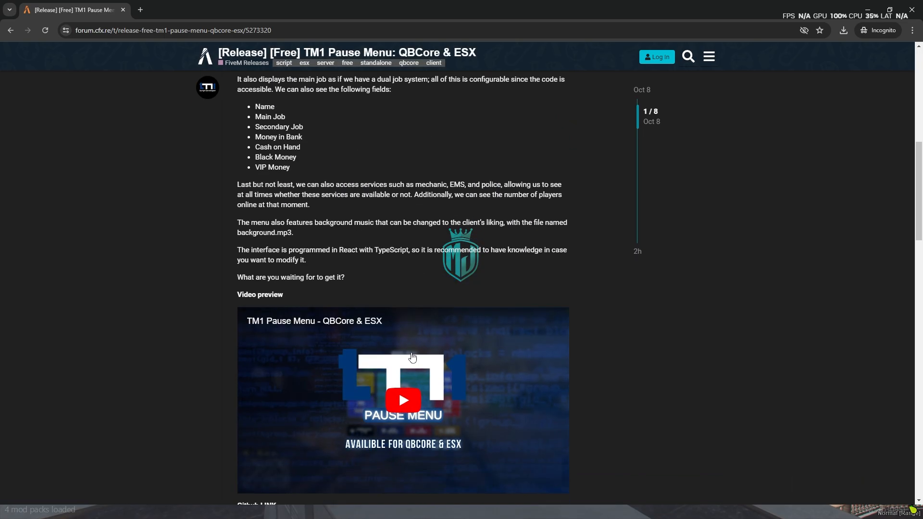
pyautogui.rightClick(386, 358)
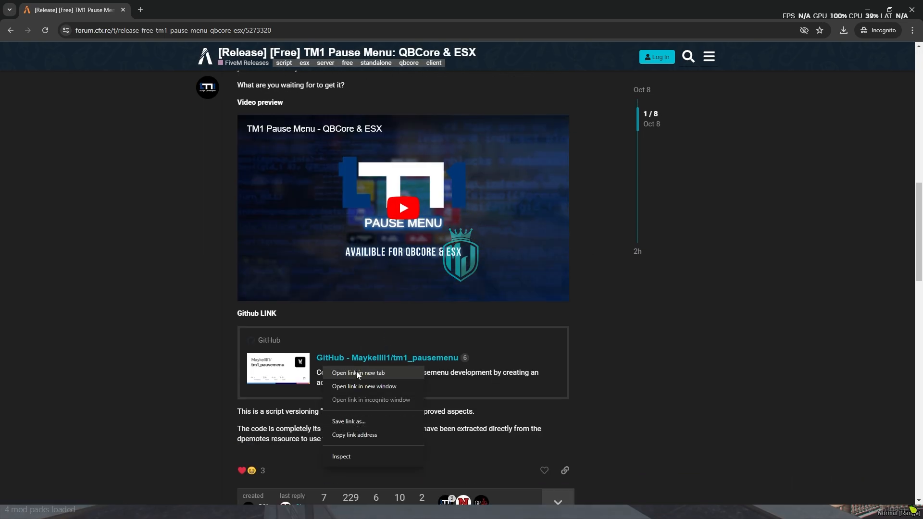
pyautogui.click(357, 373)
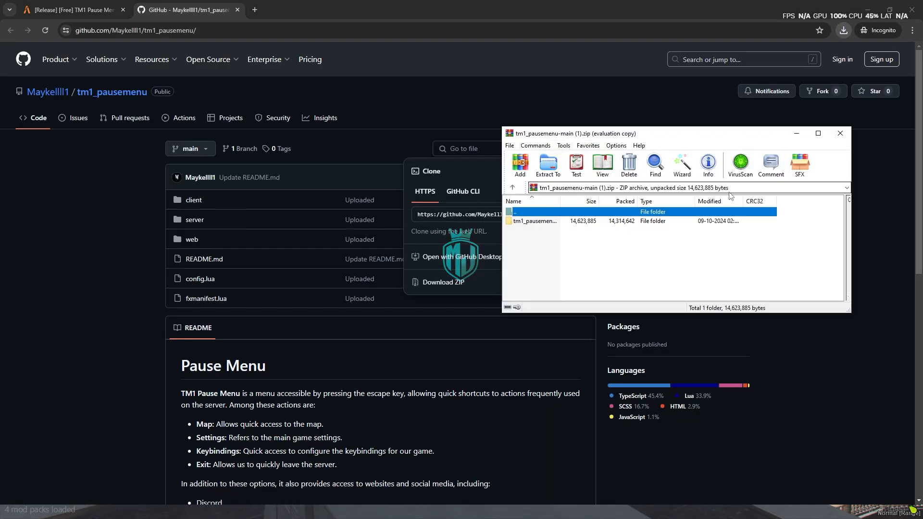
pyautogui.click(533, 221)
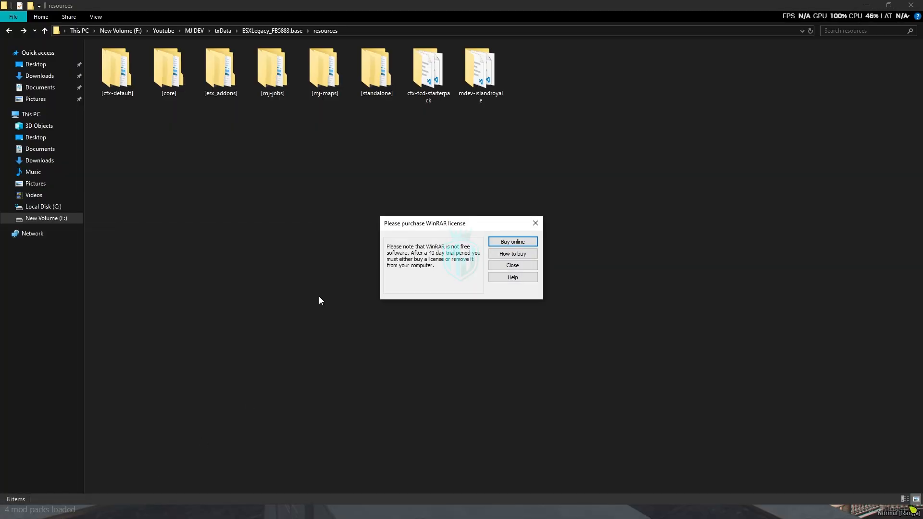
# Step: Dismiss the WinRAR notice and open config.lua from the extracted tm1_pausemenu resources folder
pyautogui.click(511, 266)
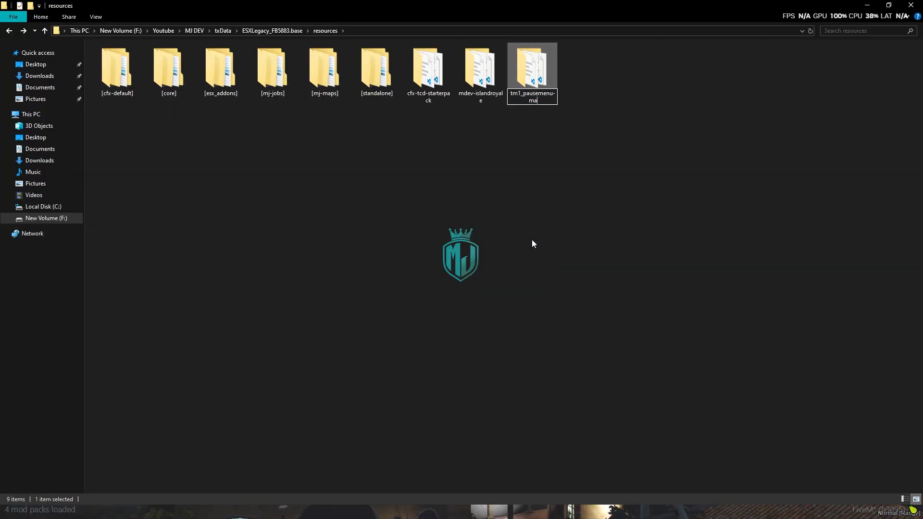
pyautogui.doubleClick(531, 63)
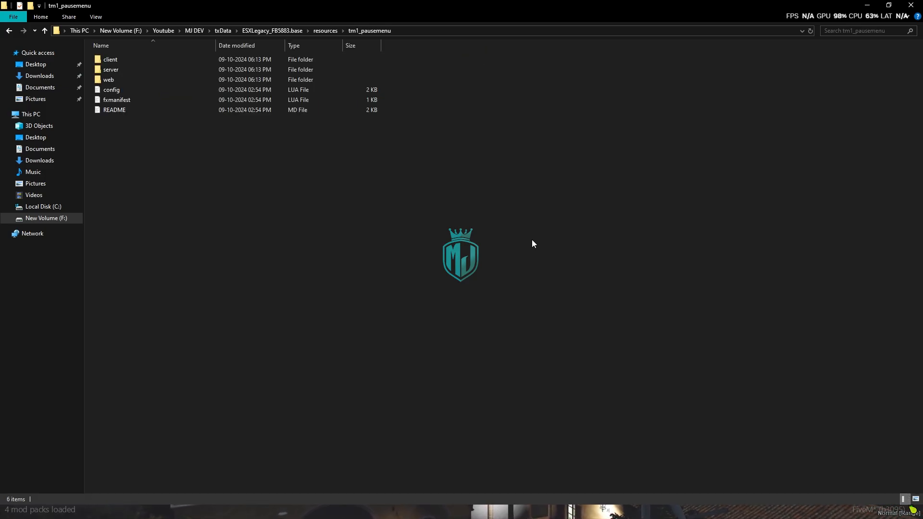
pyautogui.click(112, 89)
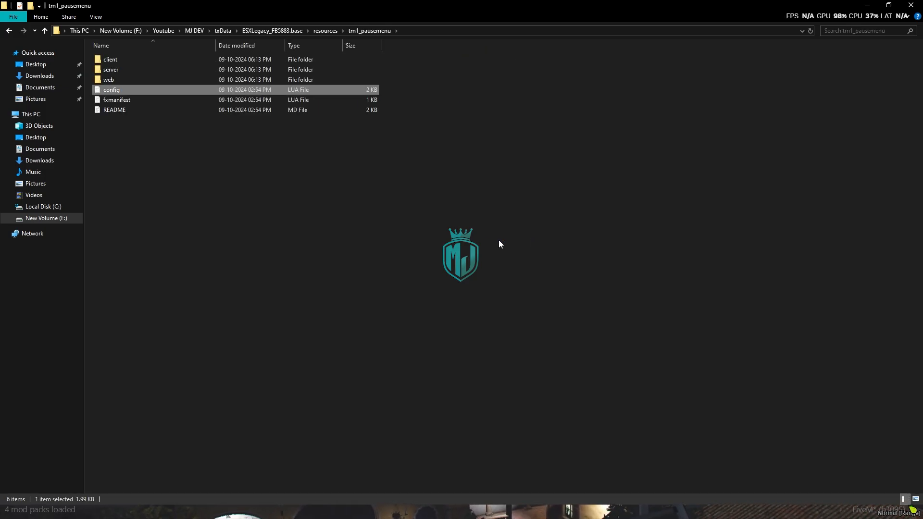
pyautogui.doubleClick(111, 90)
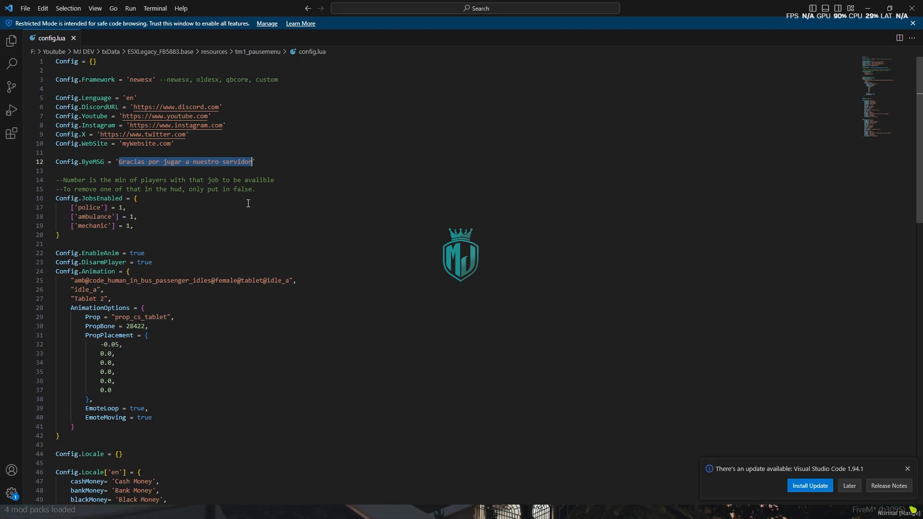
# Step: Replace the Config.ByeMSG Spanish text on line 12 with 'SEE YOU AGAIN'
pyautogui.write("SEE '")
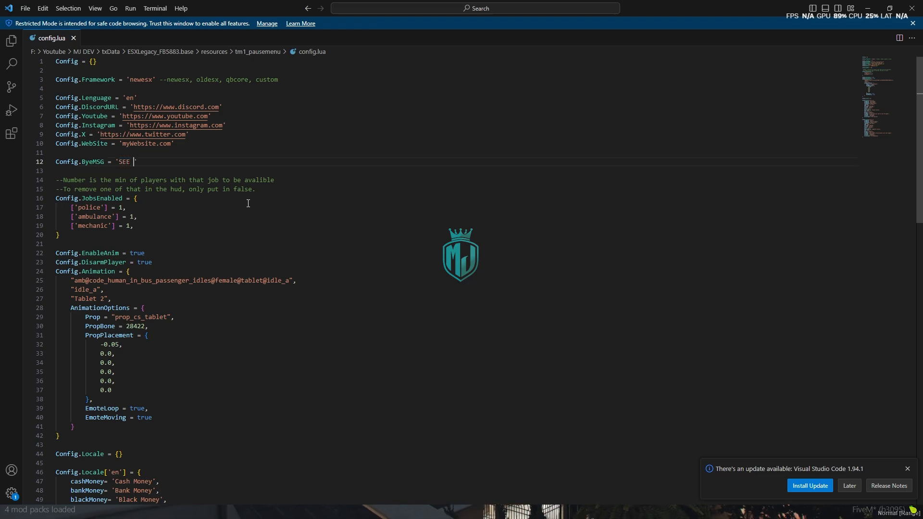
pyautogui.write('YOU AGAIN')
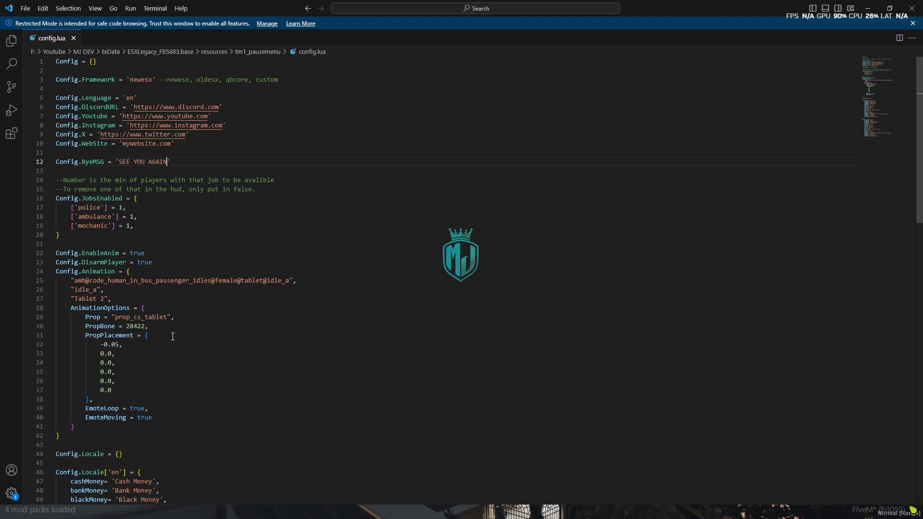
pyautogui.scroll(-3)
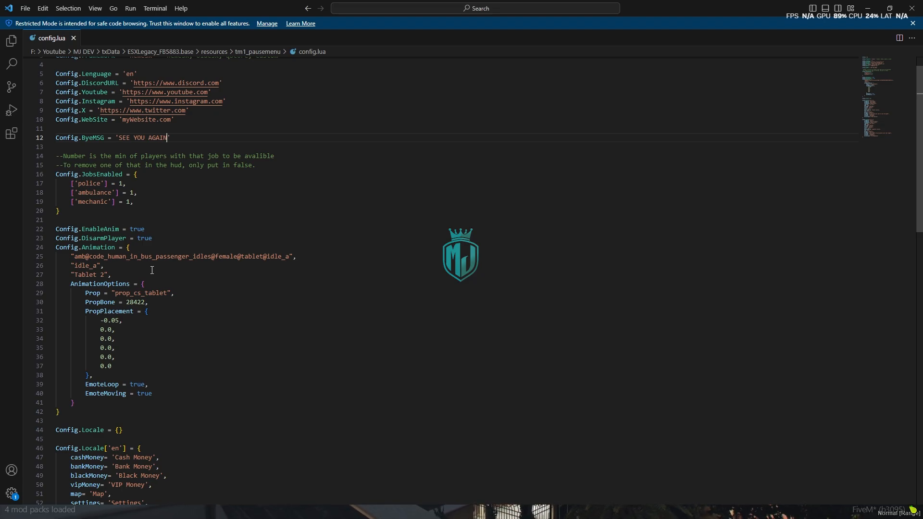
pyautogui.moveTo(157, 368)
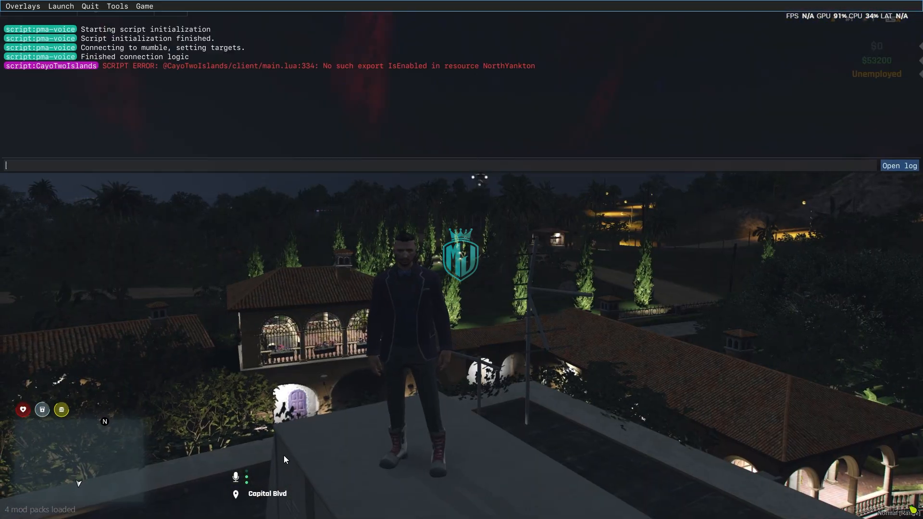
# Step: Run refresh in the F8 console so the server picks up tm1_pausemenu
pyautogui.write('REFRESH')
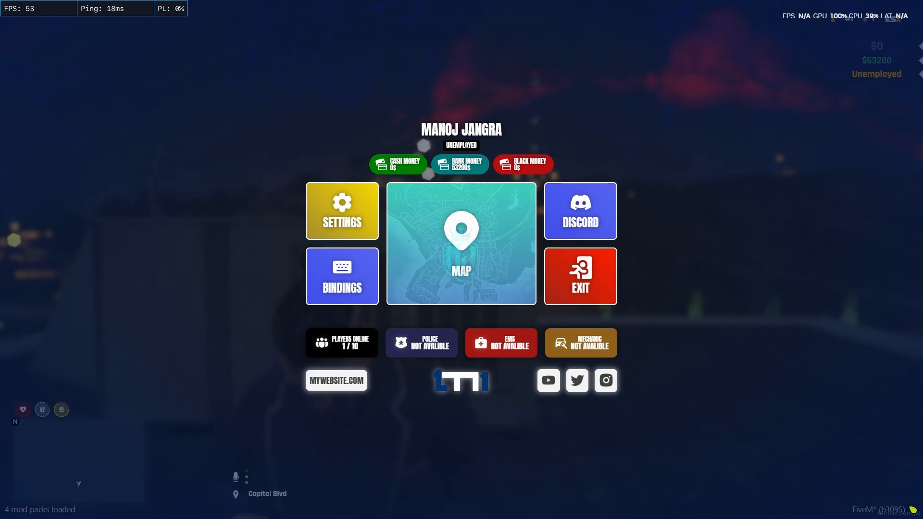
pyautogui.moveTo(444, 175)
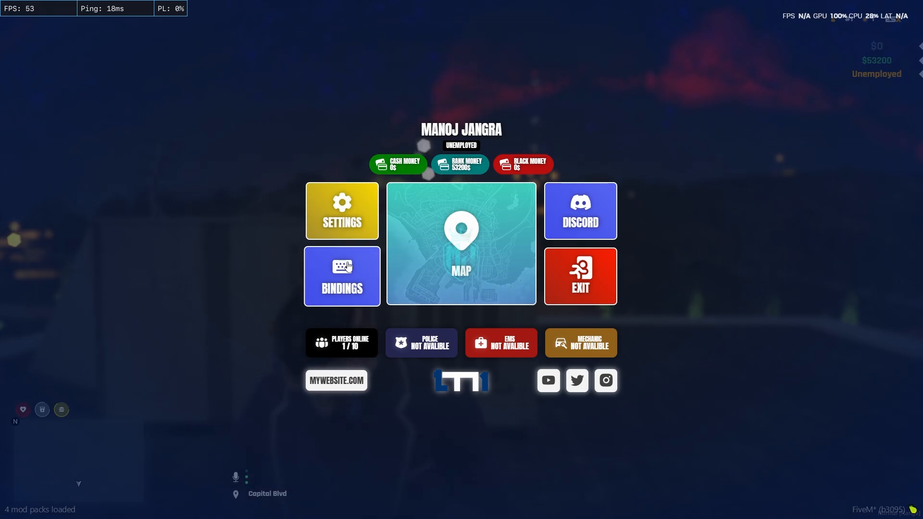
pyautogui.moveTo(596, 292)
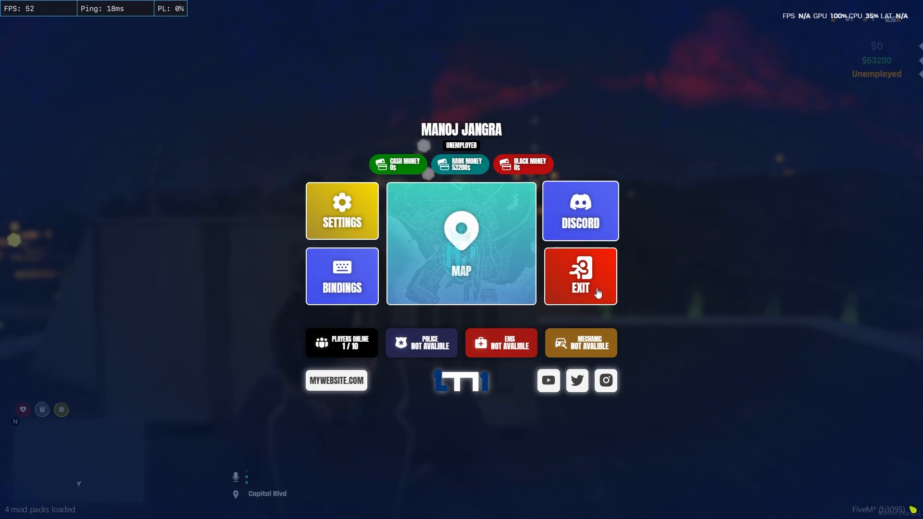
pyautogui.moveTo(435, 356)
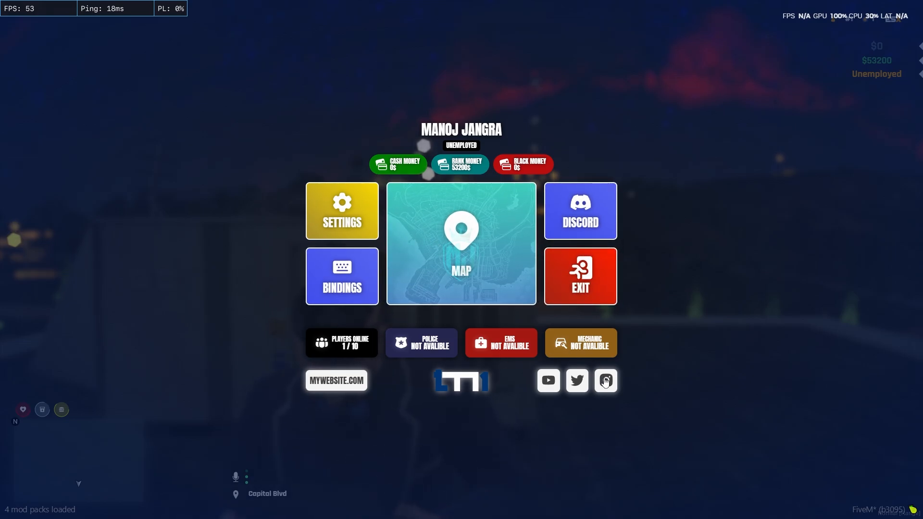
pyautogui.moveTo(466, 389)
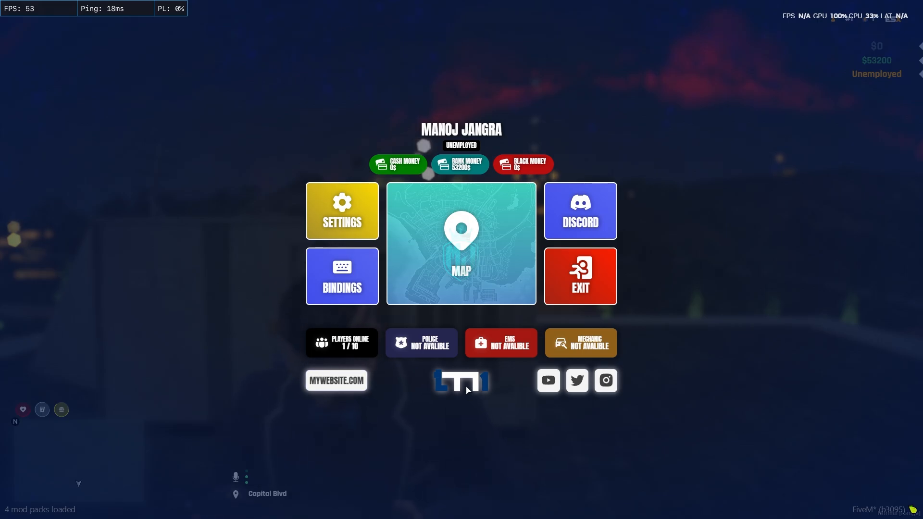
pyautogui.moveTo(453, 270)
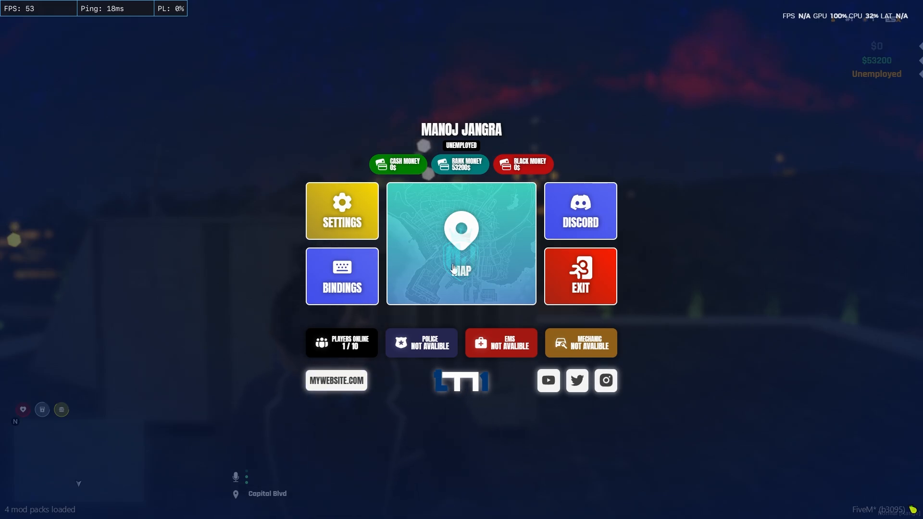
# Step: Open the full island map from the TM1 pause menu's MAP tile
pyautogui.click(461, 243)
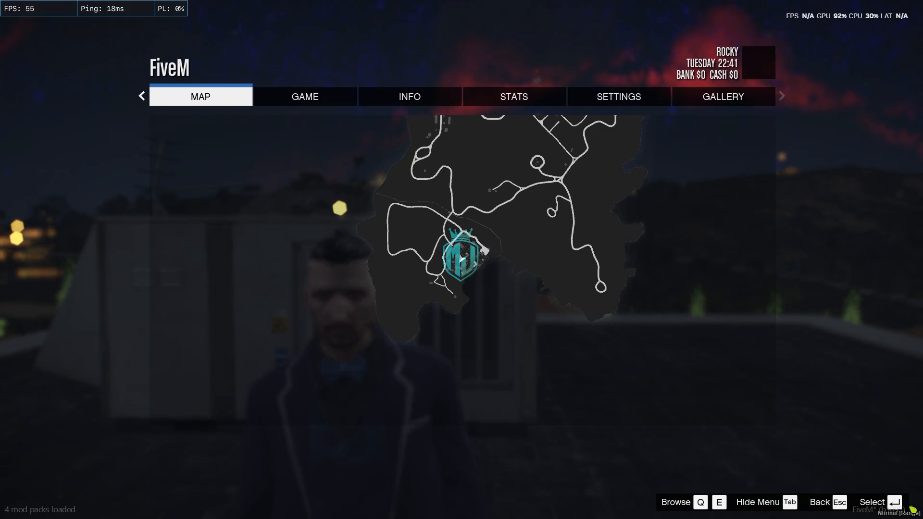